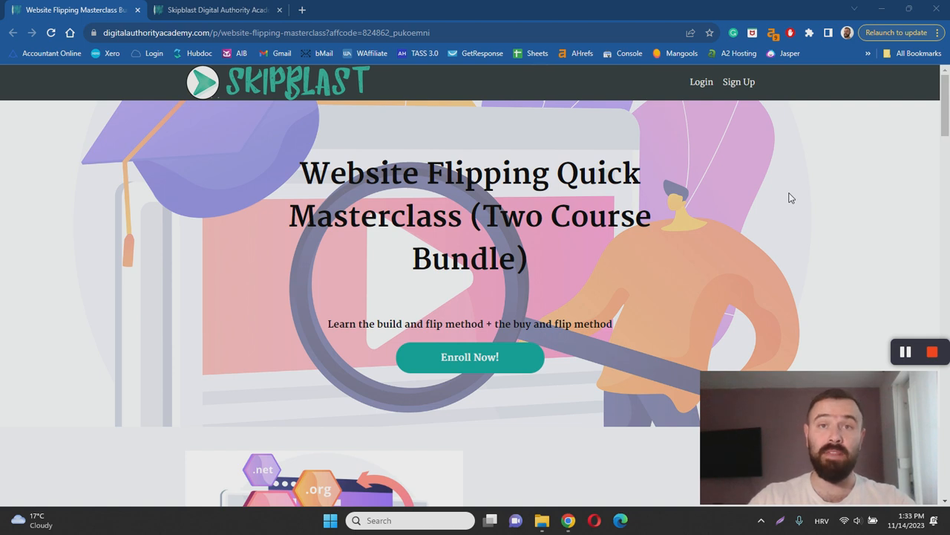
mouse_move(713, 208)
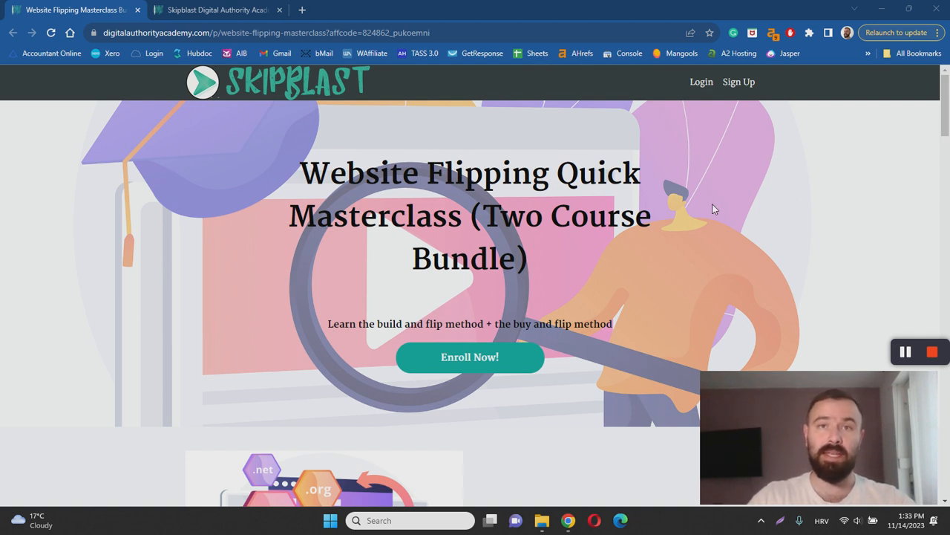
scroll(down, 3)
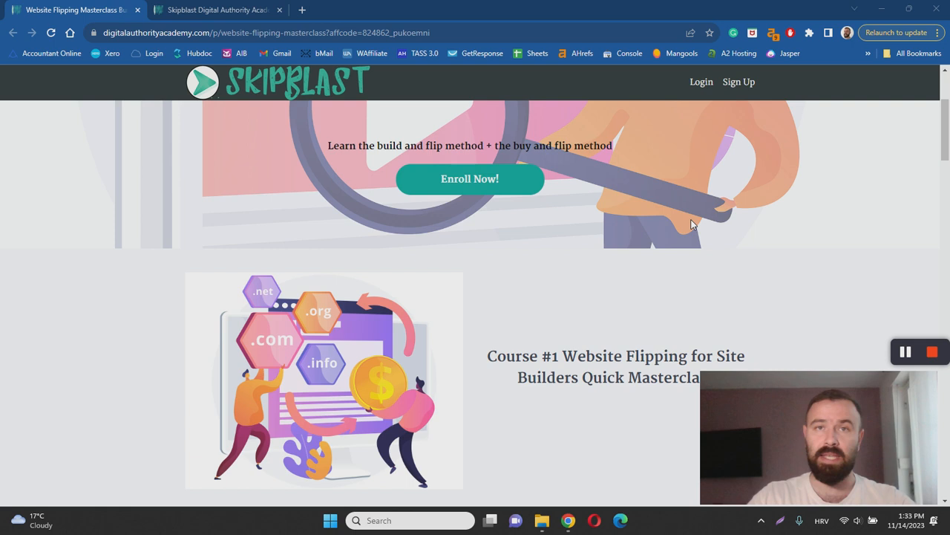
scroll(down, 3)
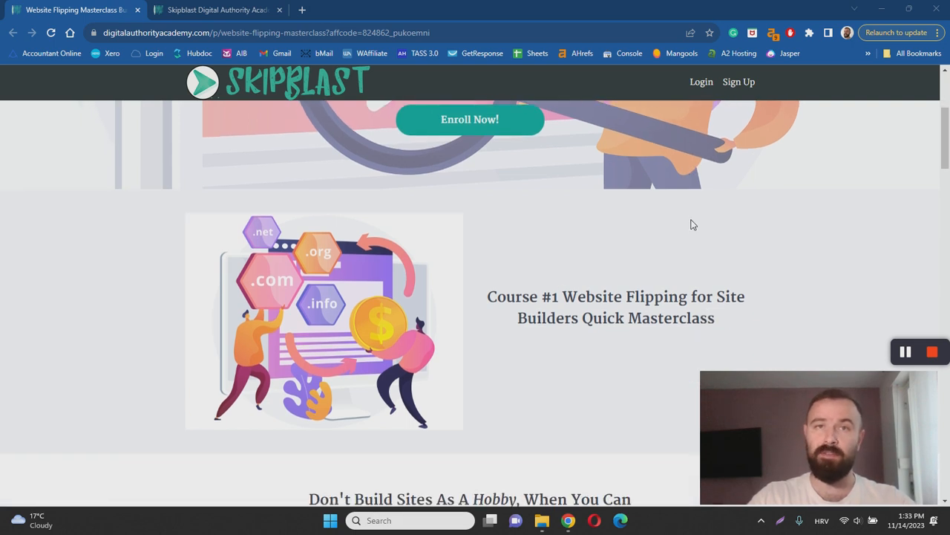
scroll(down, 3)
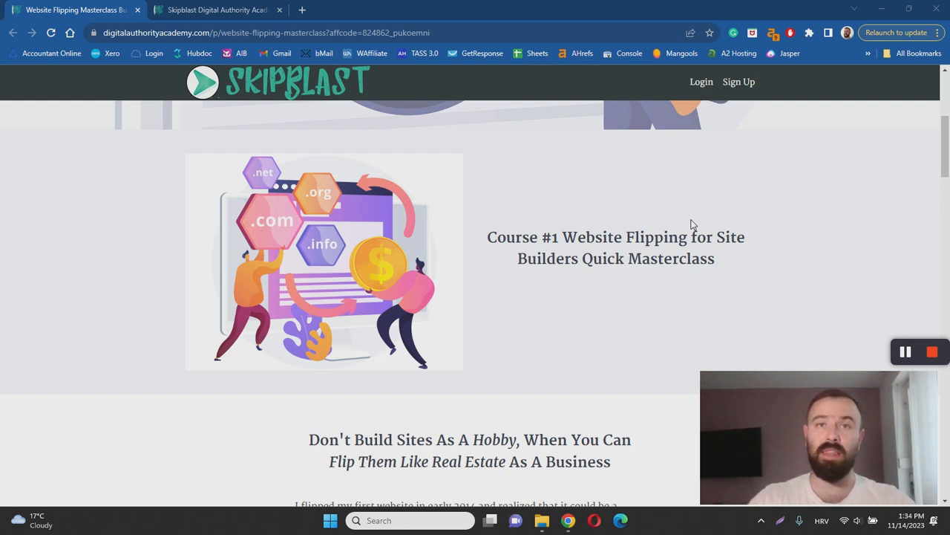
scroll(down, 3)
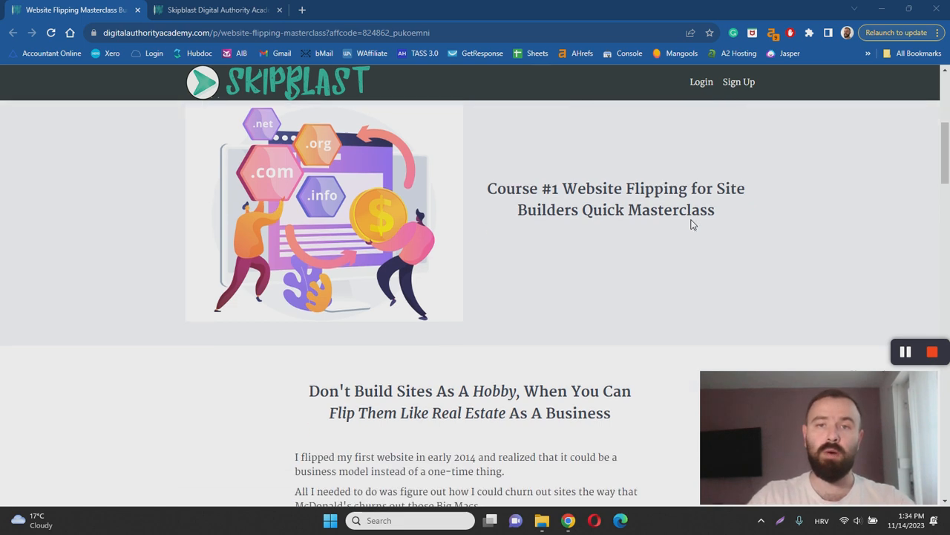
scroll(down, 3)
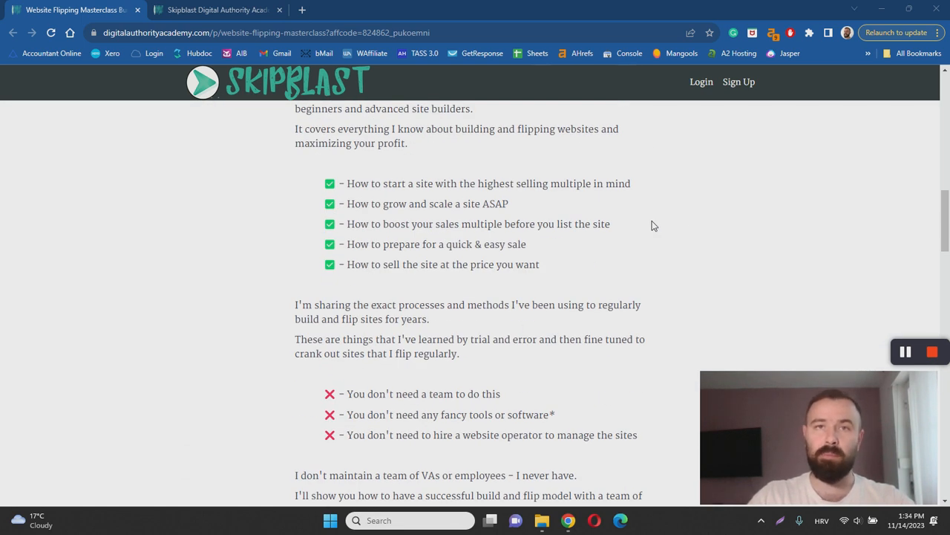
scroll(down, 3)
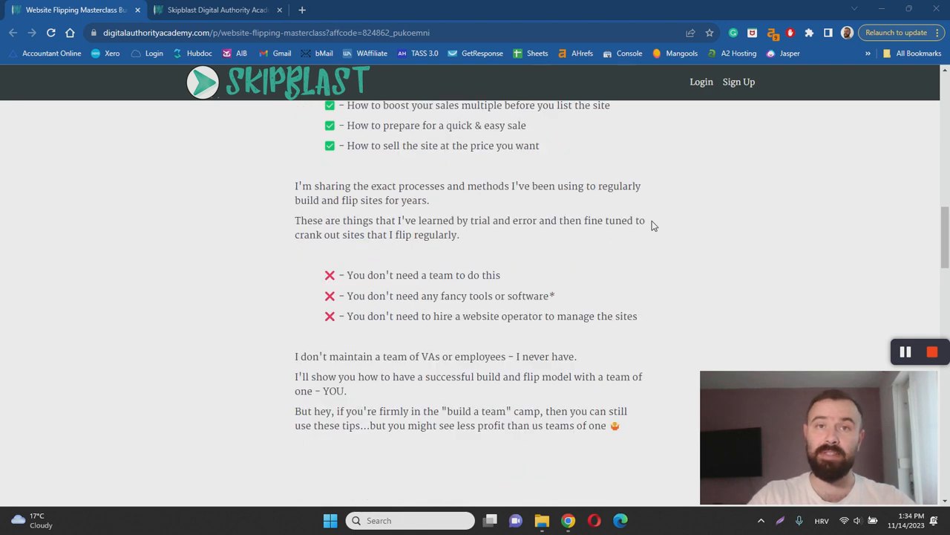
scroll(down, 3)
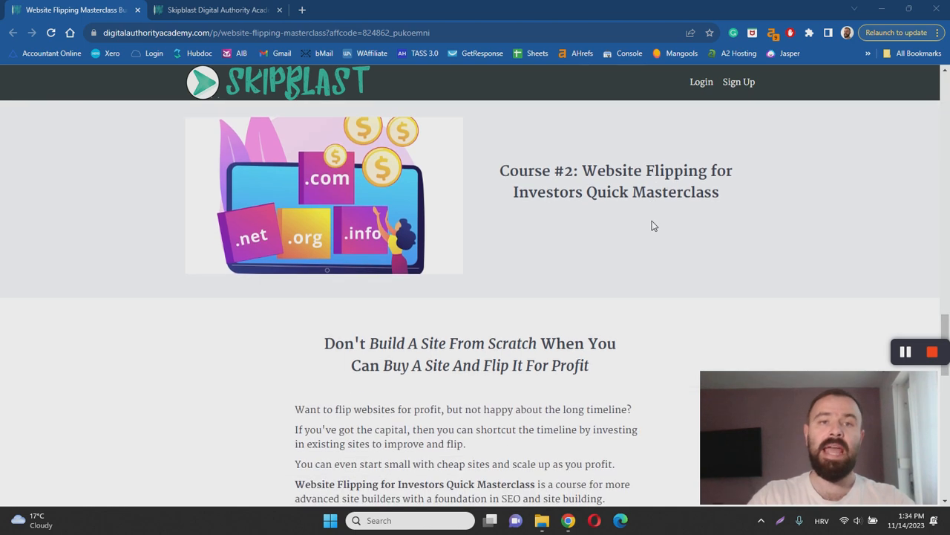
mouse_move(612, 222)
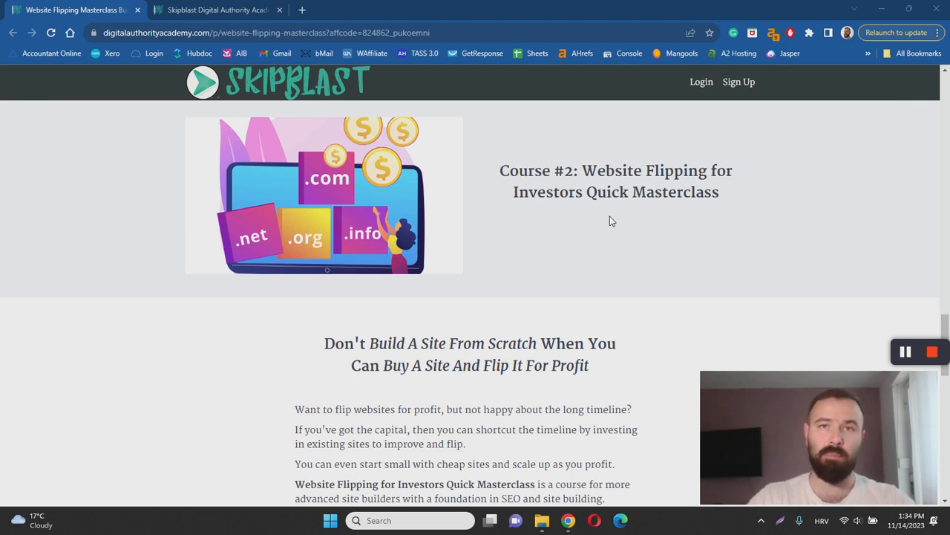
scroll(down, 3)
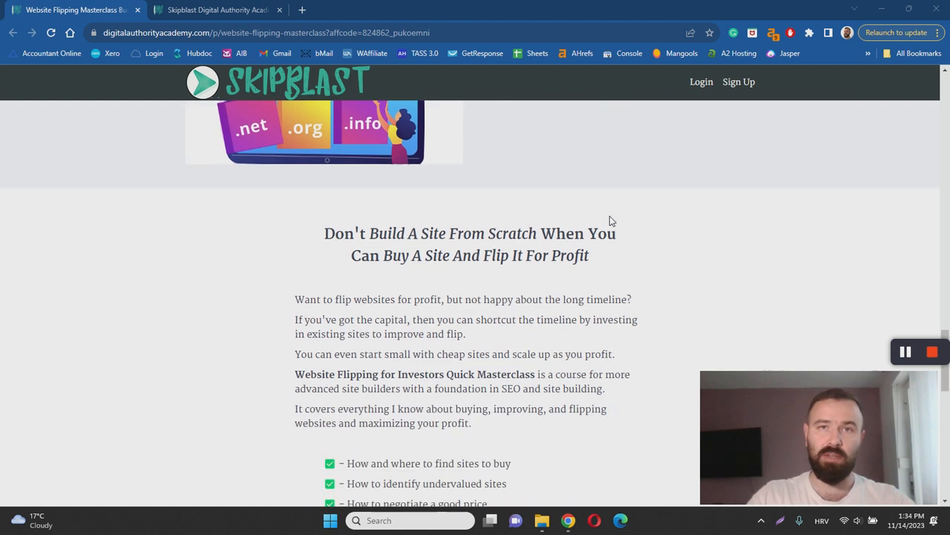
scroll(down, 3)
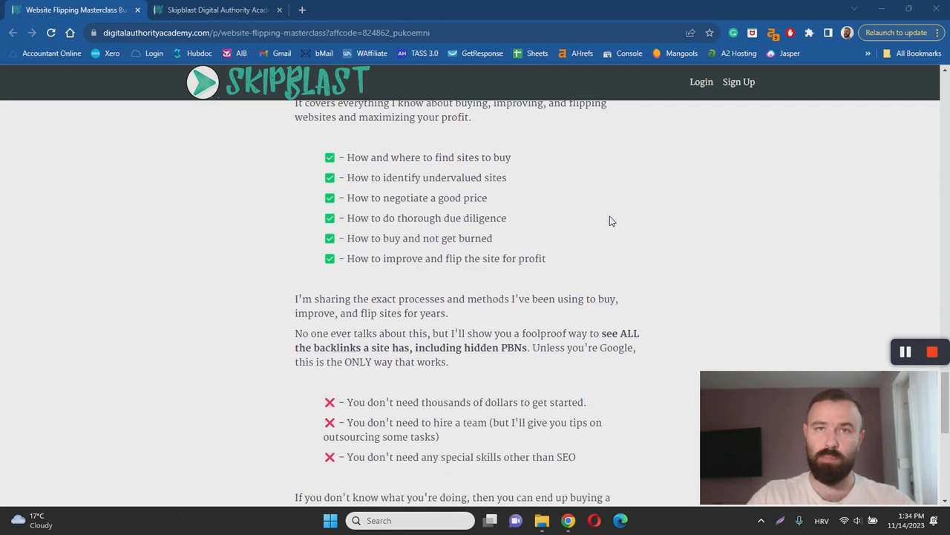
scroll(down, 3)
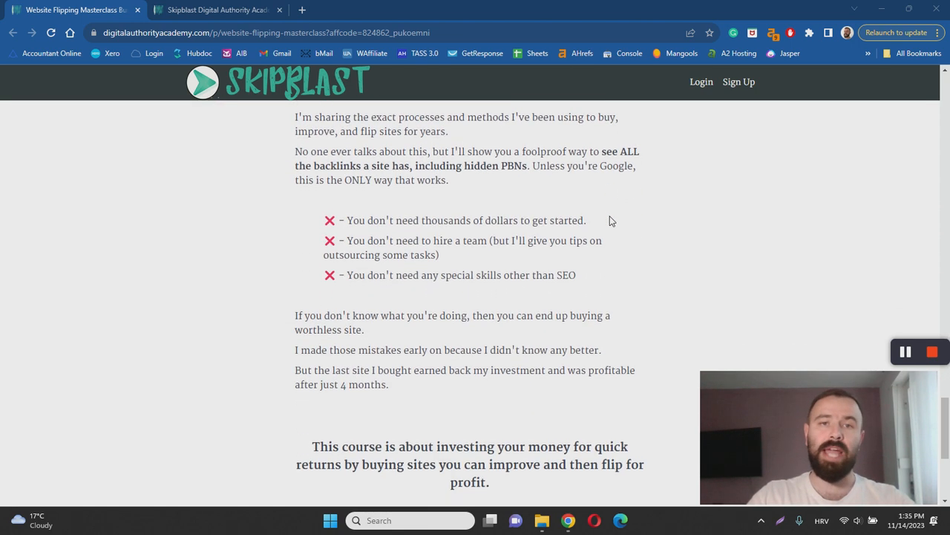
scroll(down, 3)
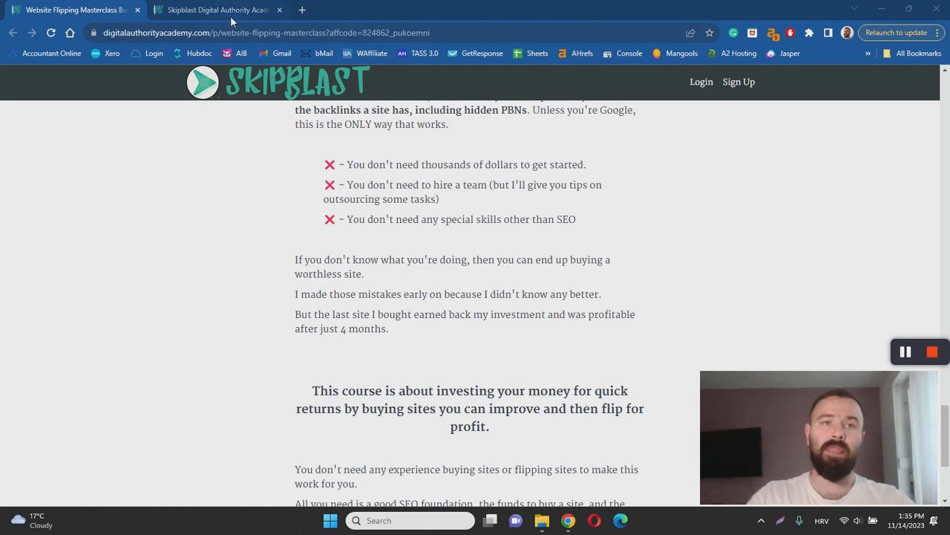